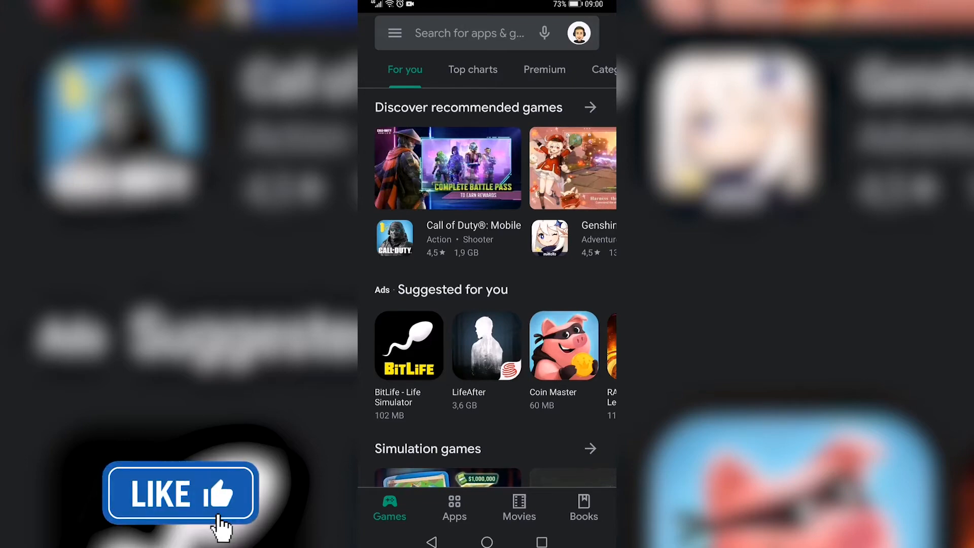
# Step: Search the Play Store for 'grammarly'
pyautogui.click(469, 33)
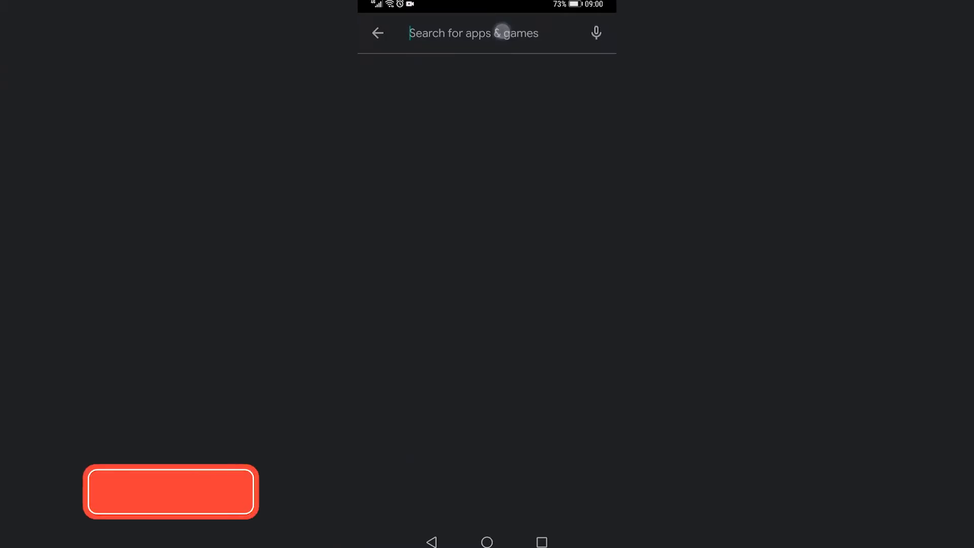
pyautogui.write('grammarly')
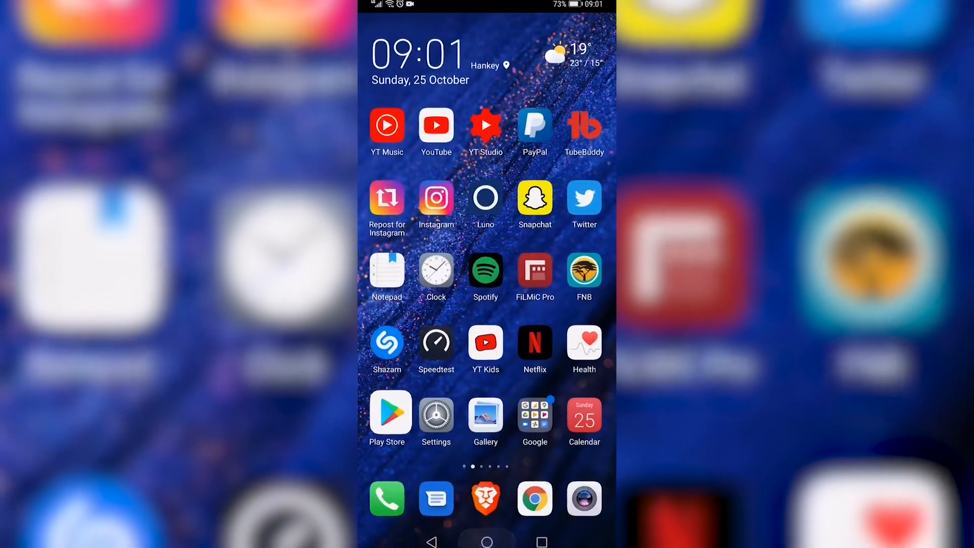
# Step: Launch Notepad from the home screen to start a blank note
pyautogui.click(386, 271)
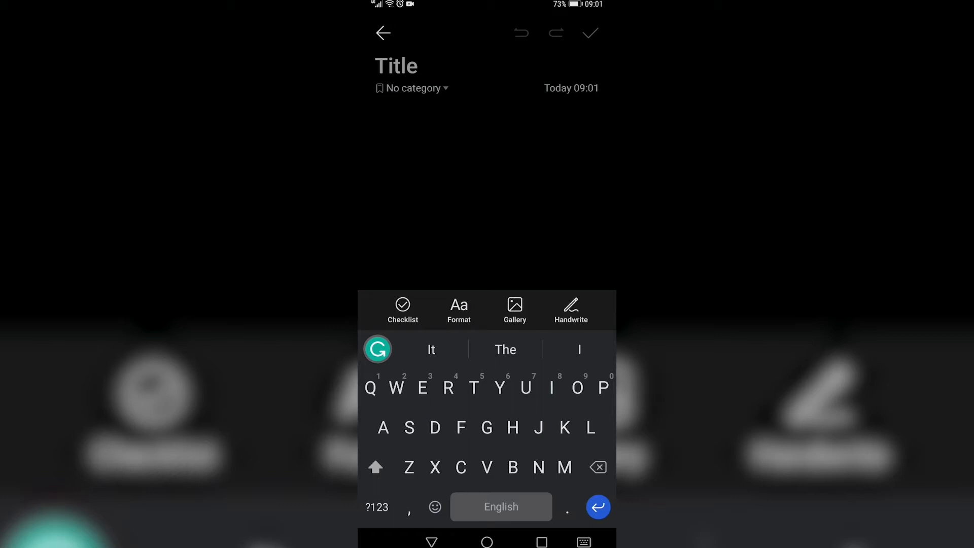
# Step: Type 'Hello potatoo' into the note body
pyautogui.write('Hello')
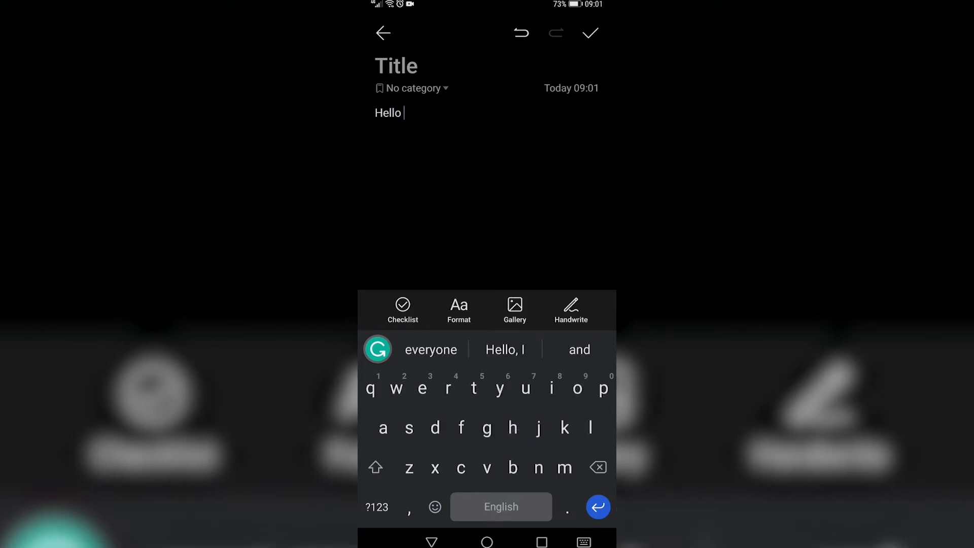
pyautogui.write('potatoo')
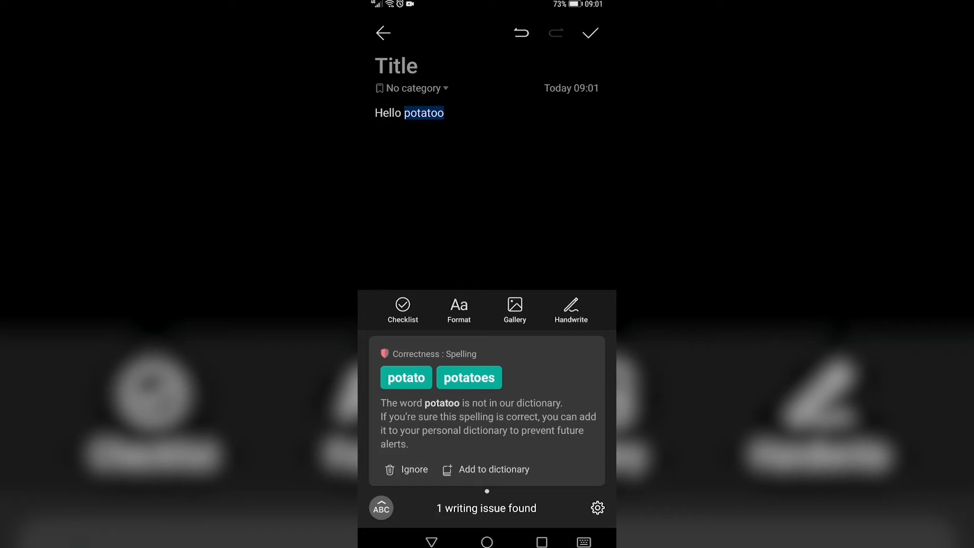
# Step: Apply Grammarly's 'potatoes' suggestion and place the cursor at the note's end
pyautogui.click(469, 378)
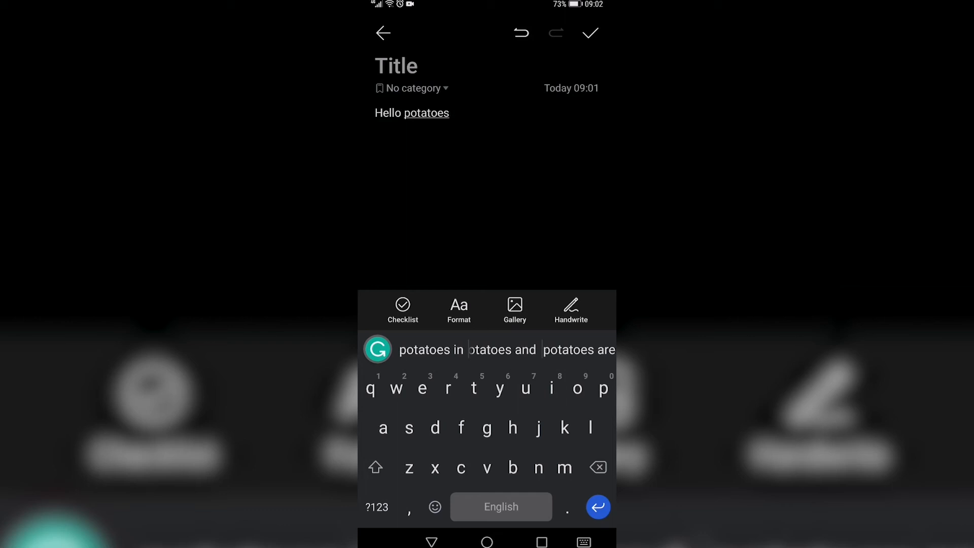
pyautogui.click(449, 113)
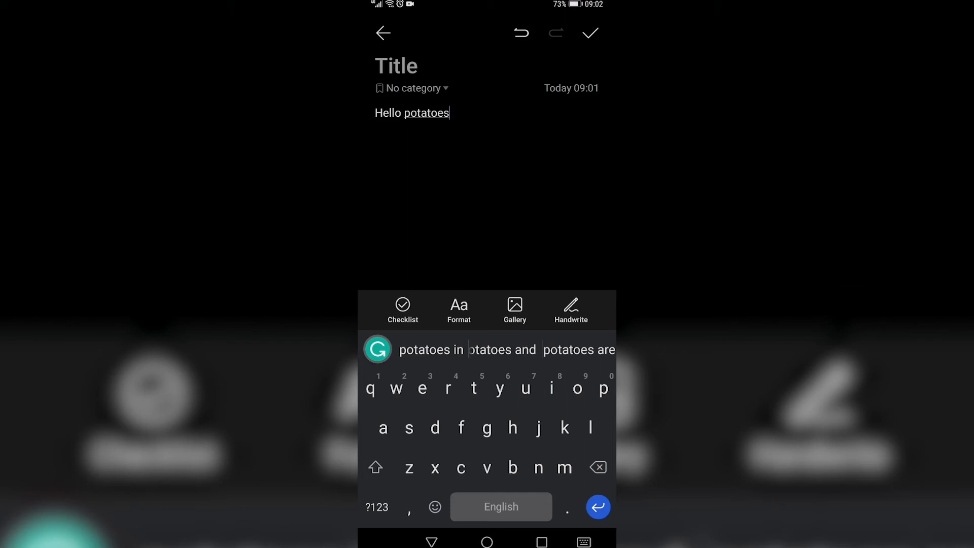